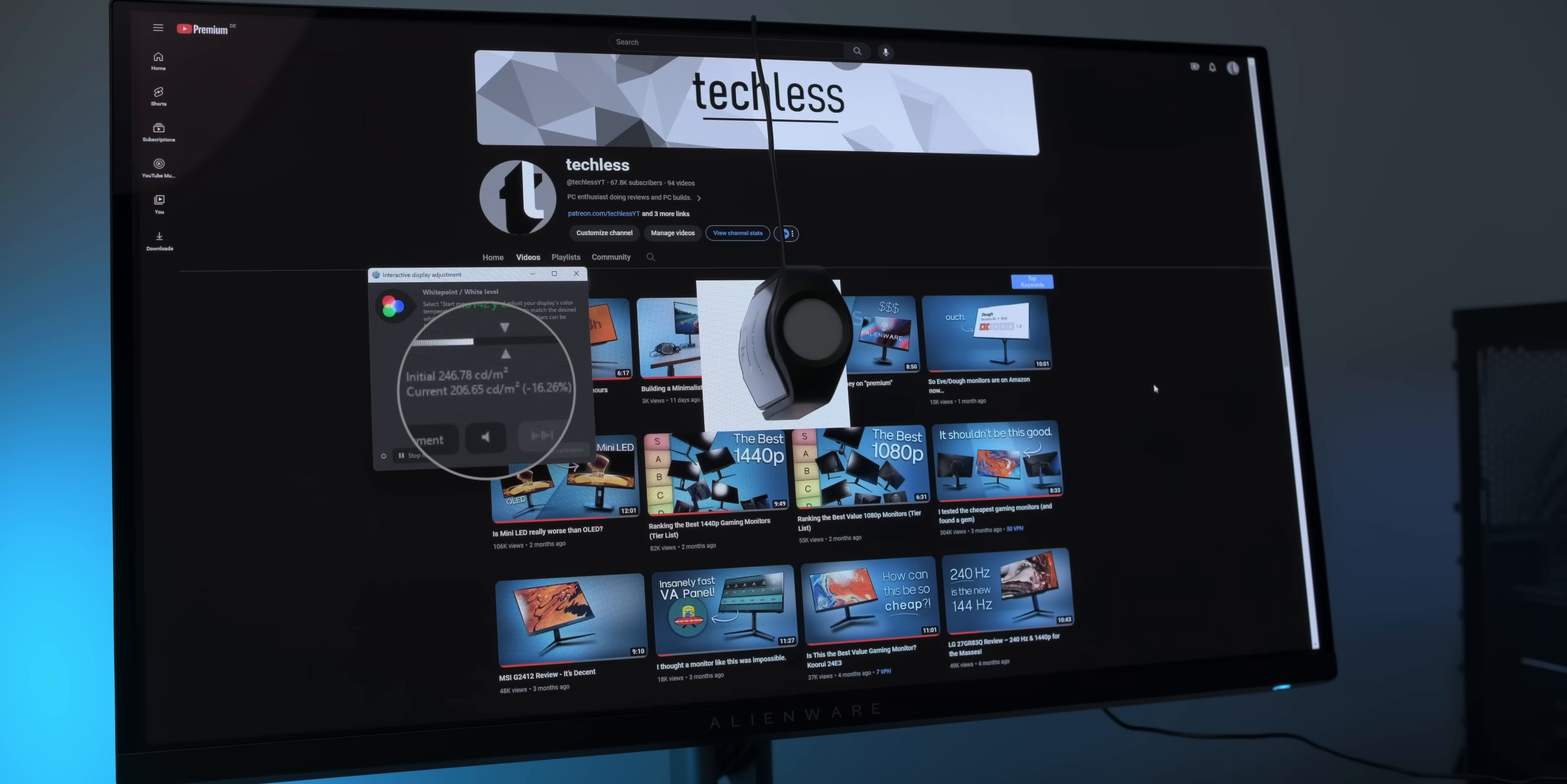
# Highlight the 'VESA DisplayHDR True Black 400' rating in the Dell AW2725DF product description.
pyautogui.scroll(-3)
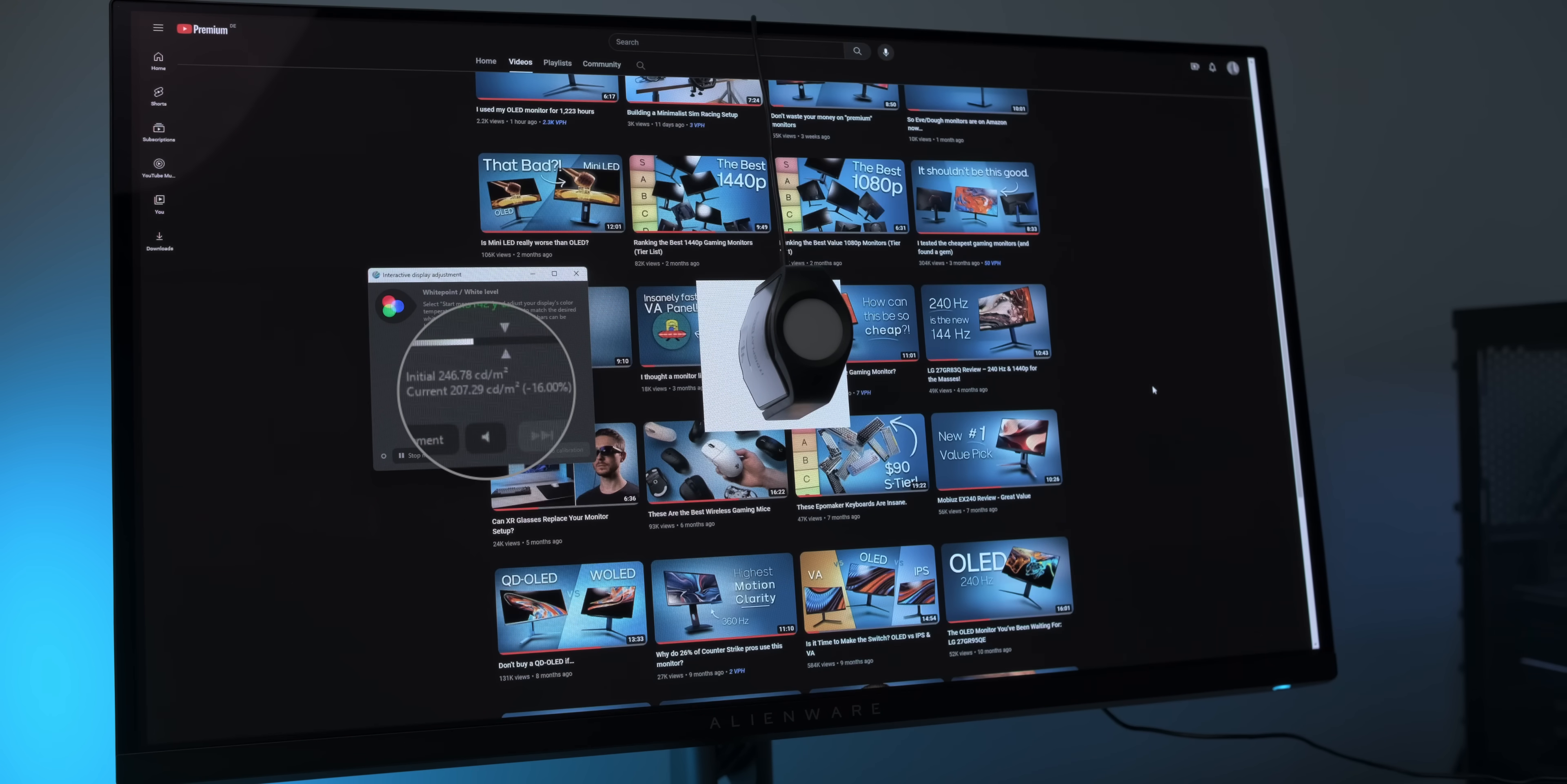
pyautogui.scroll(-3)
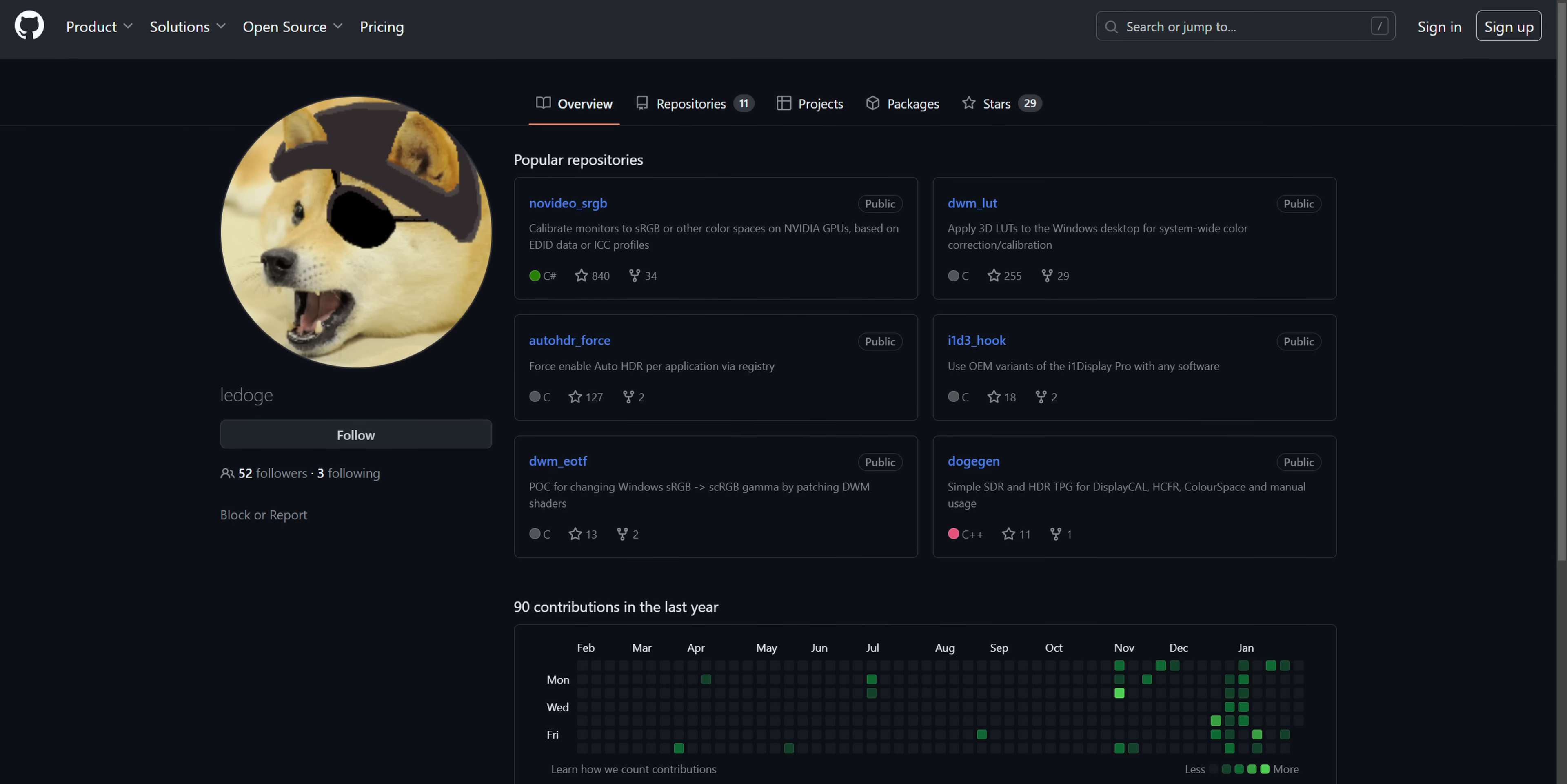
pyautogui.scroll(-3)
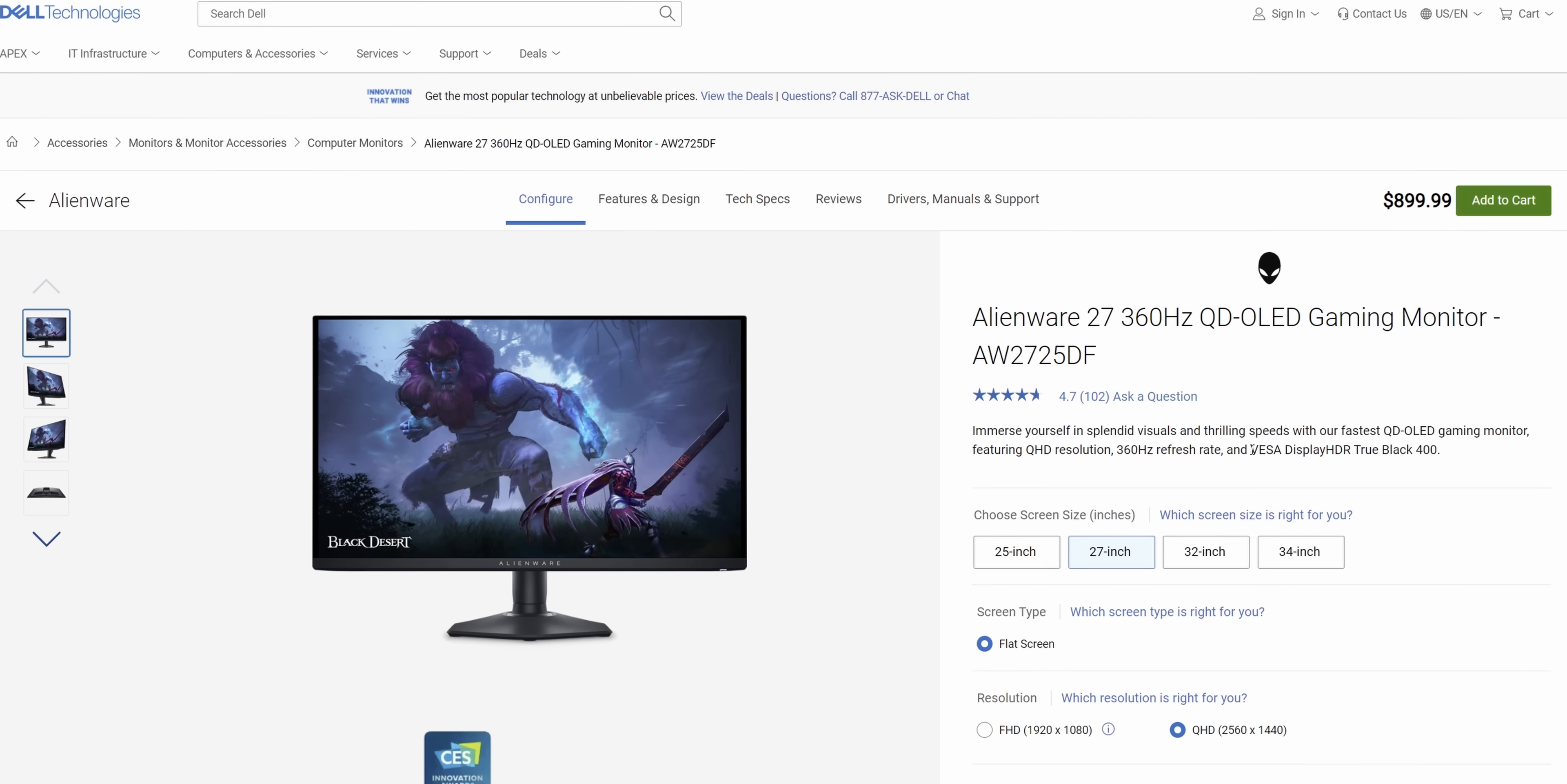
pyautogui.moveTo(1272, 449); pyautogui.dragTo(1439, 449)
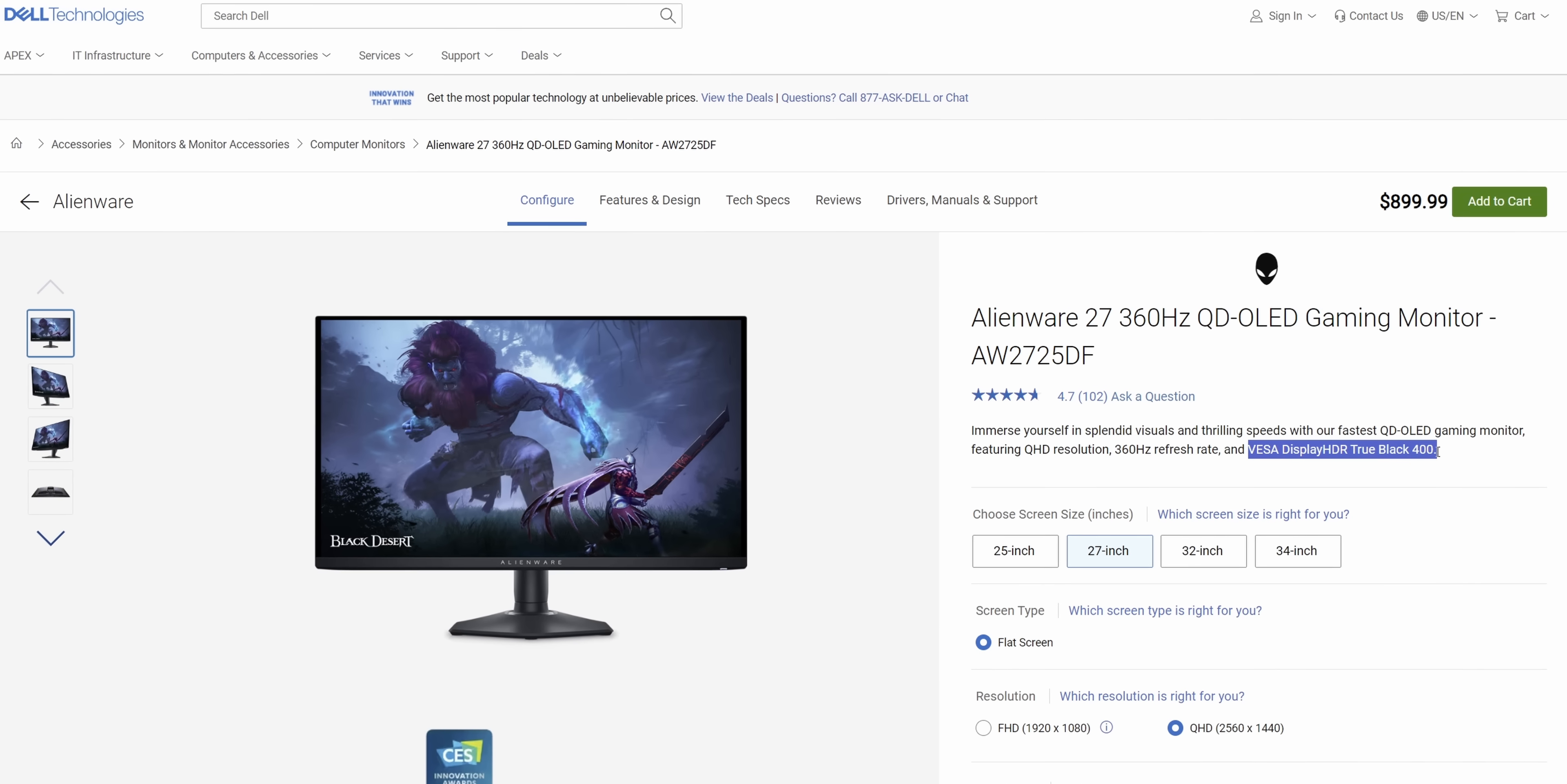